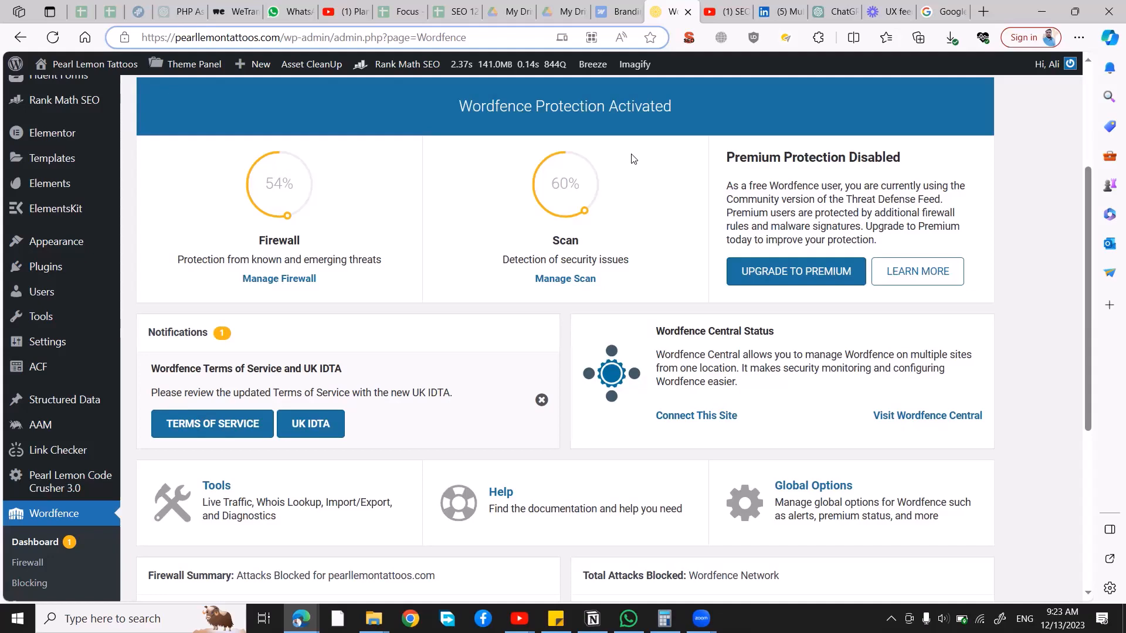
Open Wordfence All Options and scroll down to the Tool Options section
scroll("down", 3)
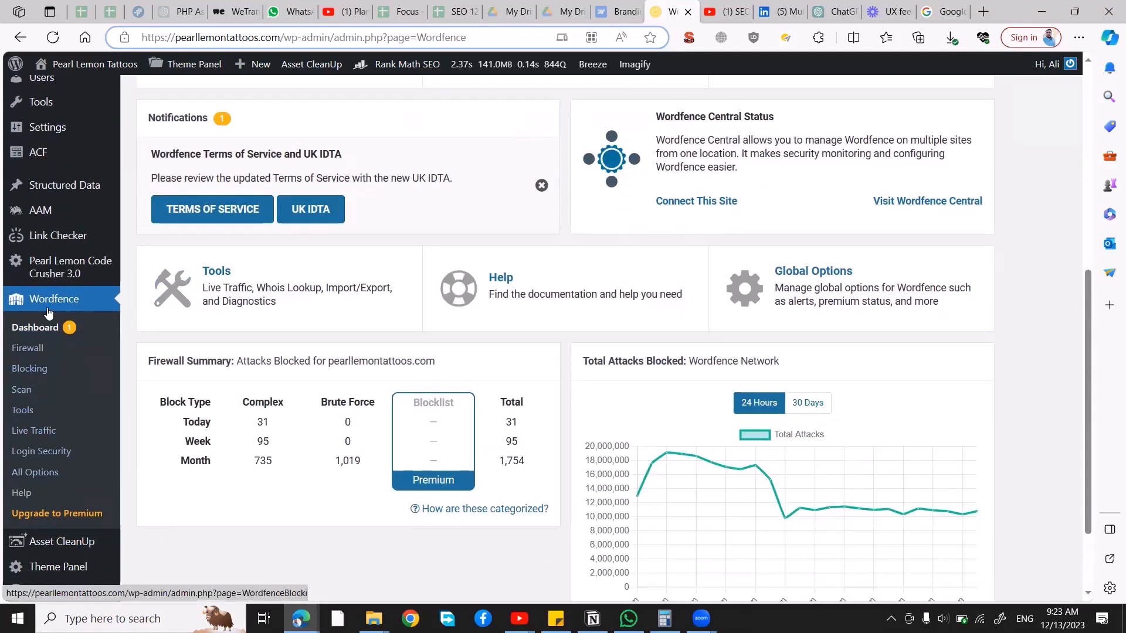
mouse_move(35, 327)
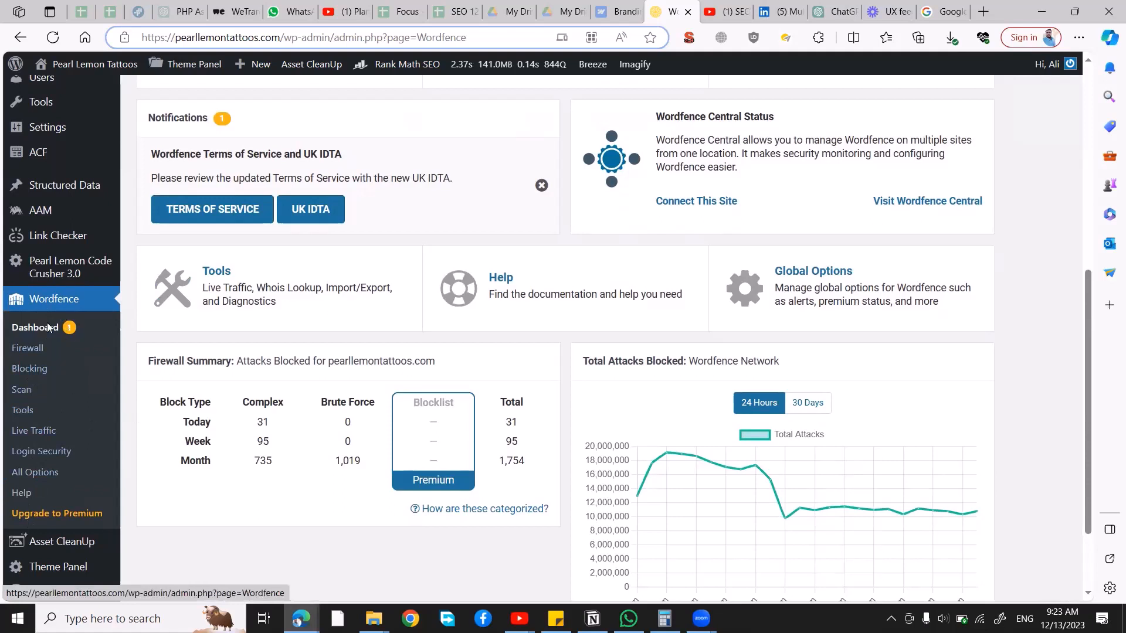
mouse_move(34, 472)
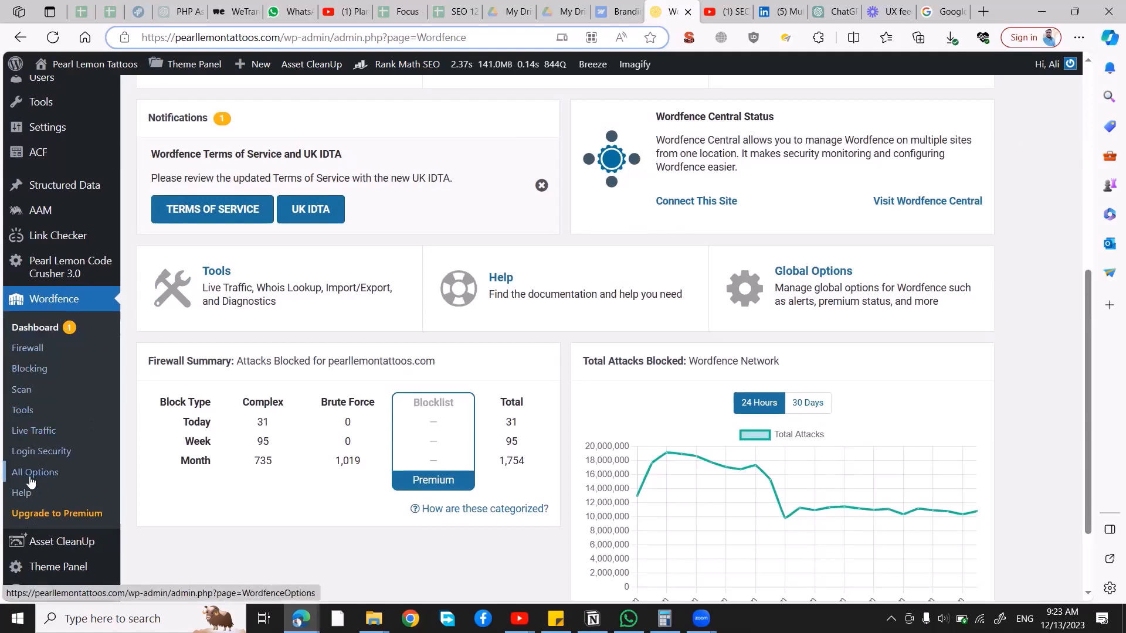
left_click(35, 472)
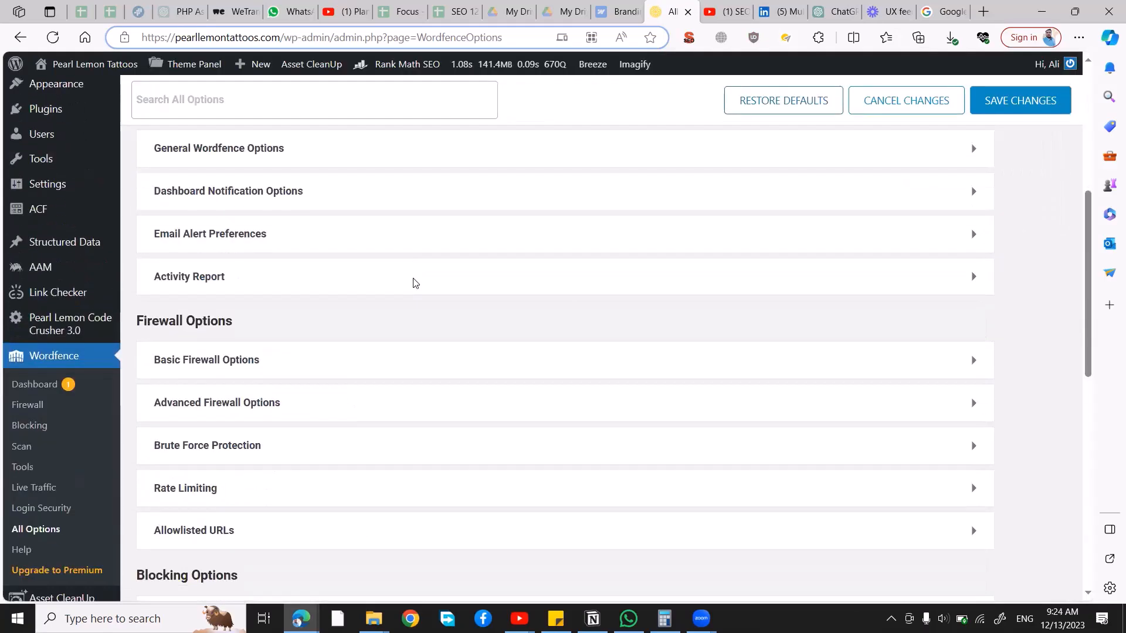
scroll("down", 3)
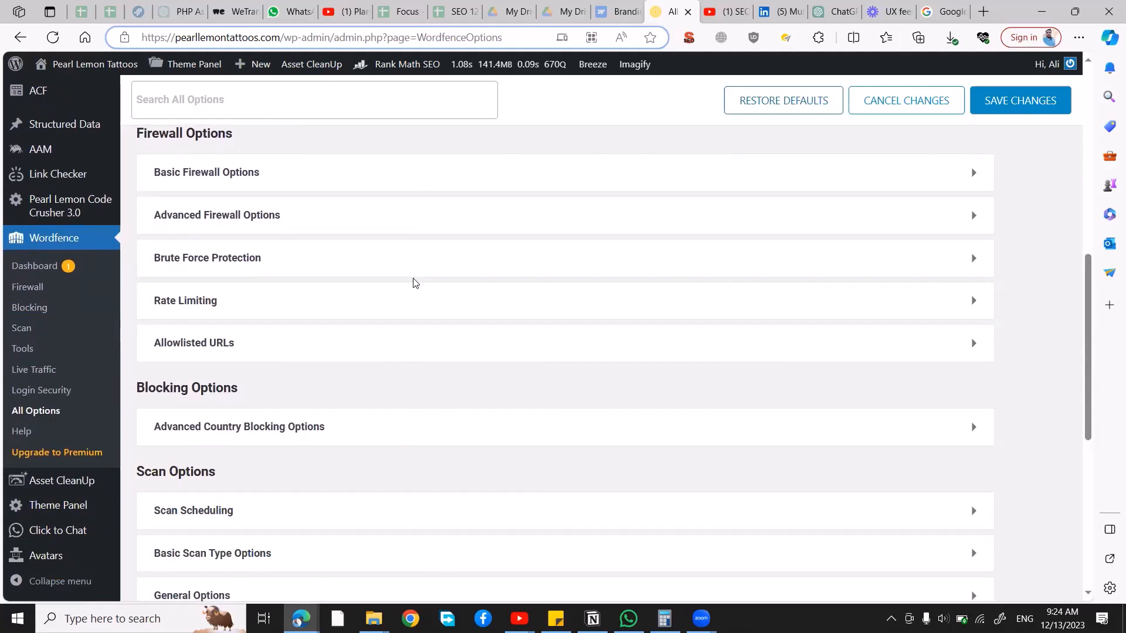
scroll("down", 3)
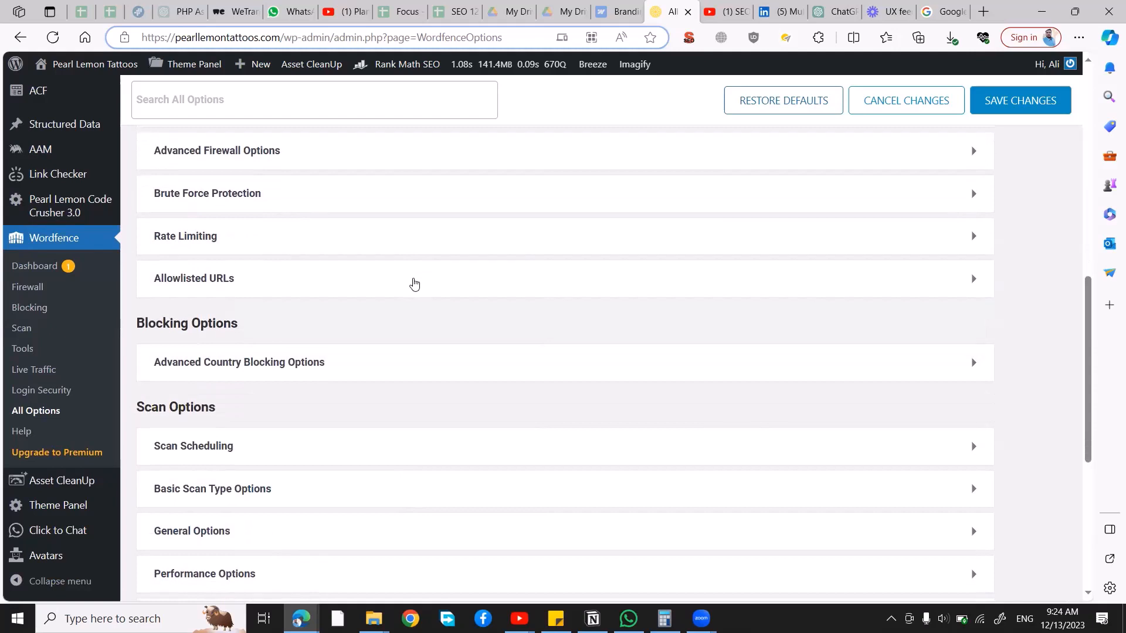
scroll("down", 3)
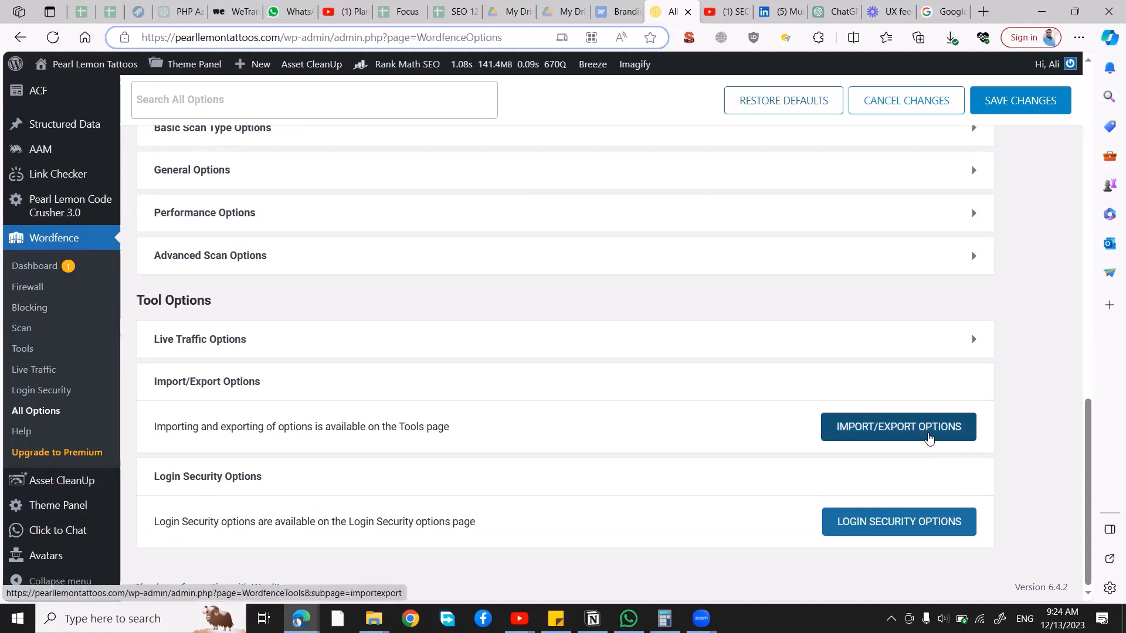
Go to Import/Export Options and export the Wordfence options to get a token
left_click(899, 427)
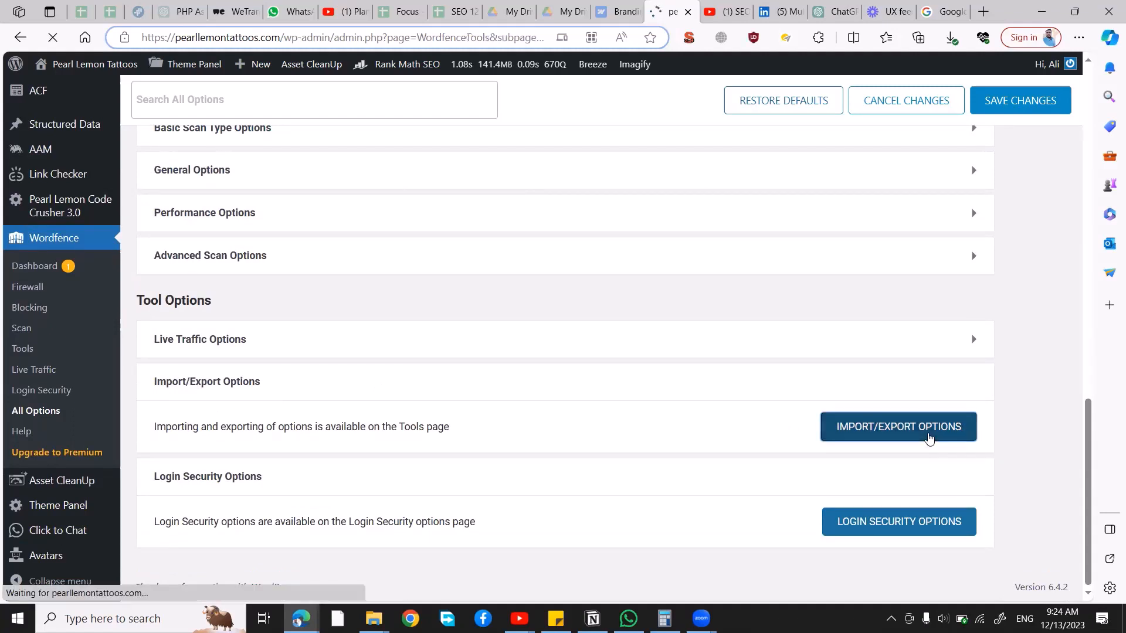
left_click(899, 427)
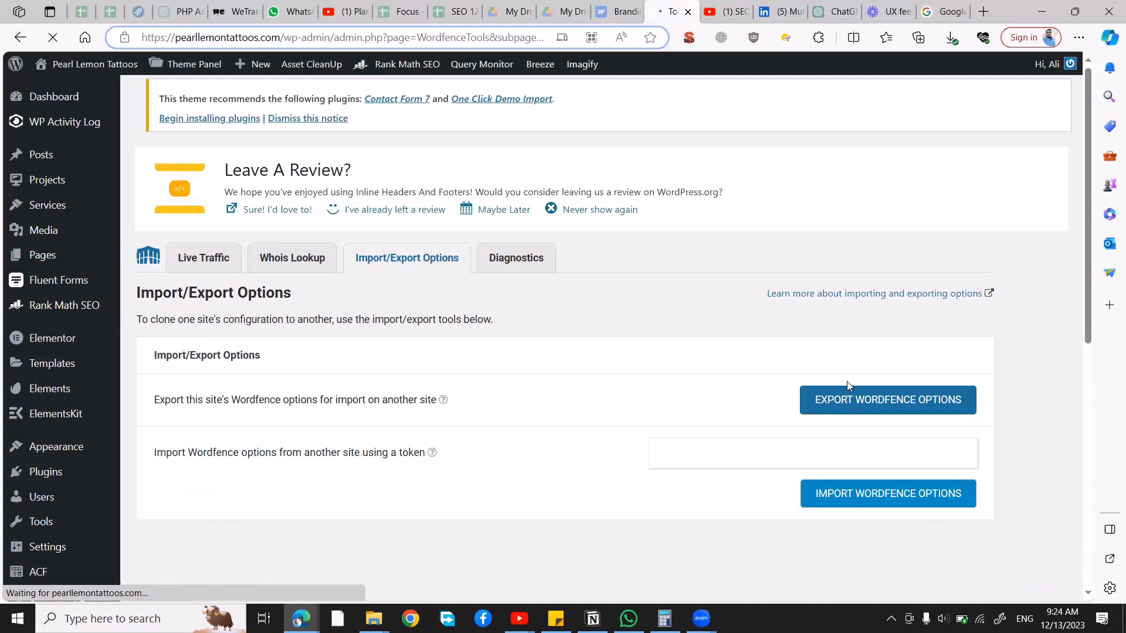
left_click(887, 399)
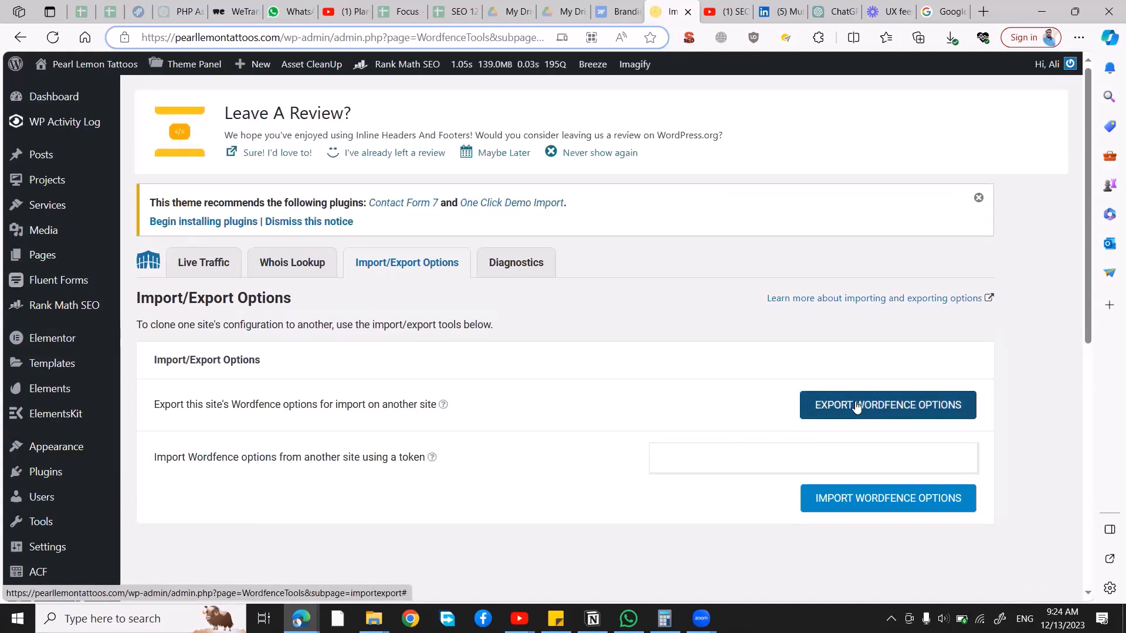
left_click(887, 404)
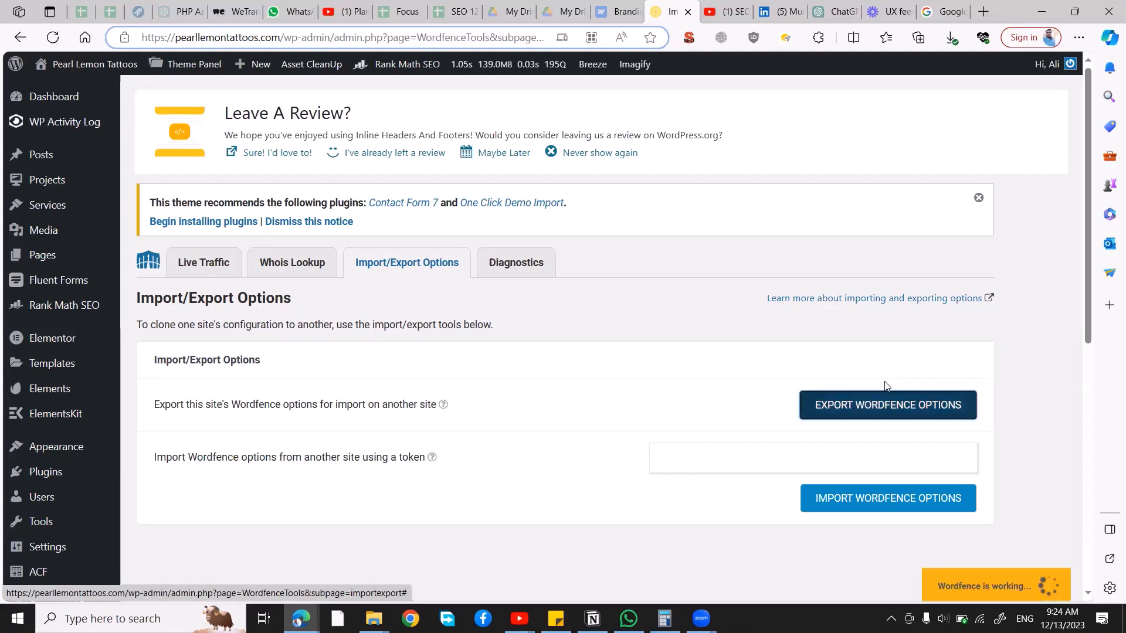
left_click(887, 404)
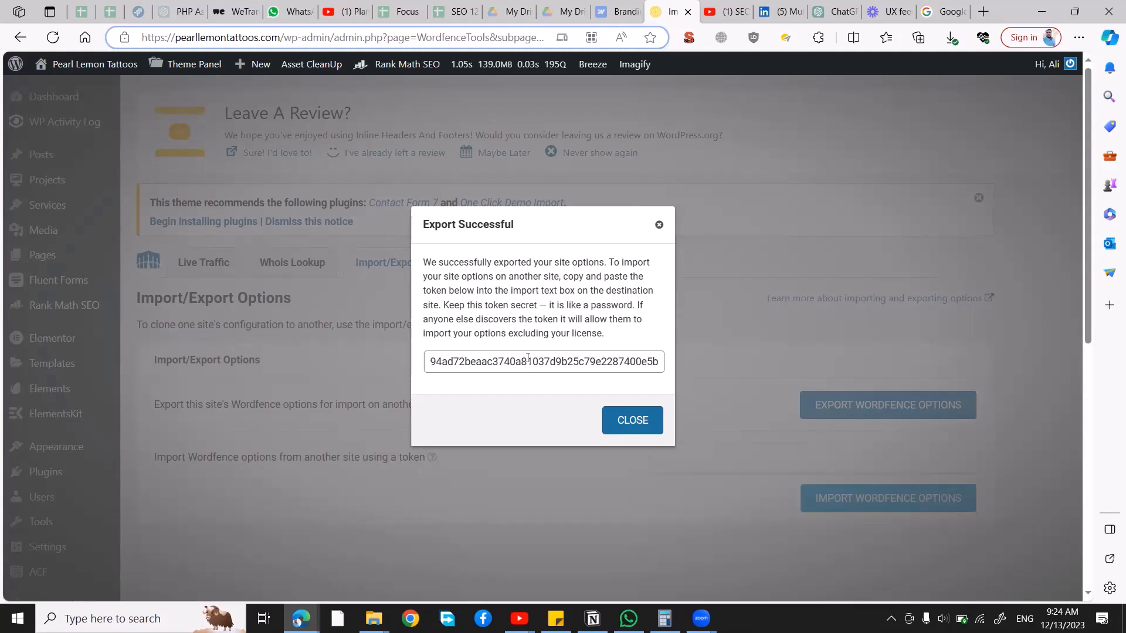
Select and copy the export token, then close the Export Successful message
triple_click(543, 361)
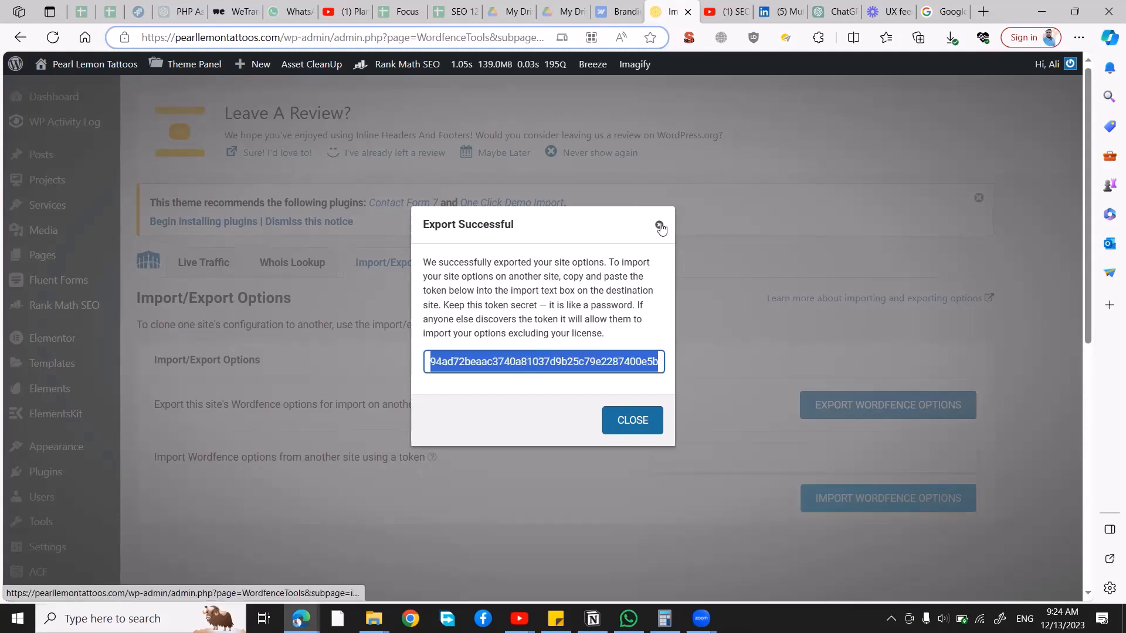
left_click(659, 228)
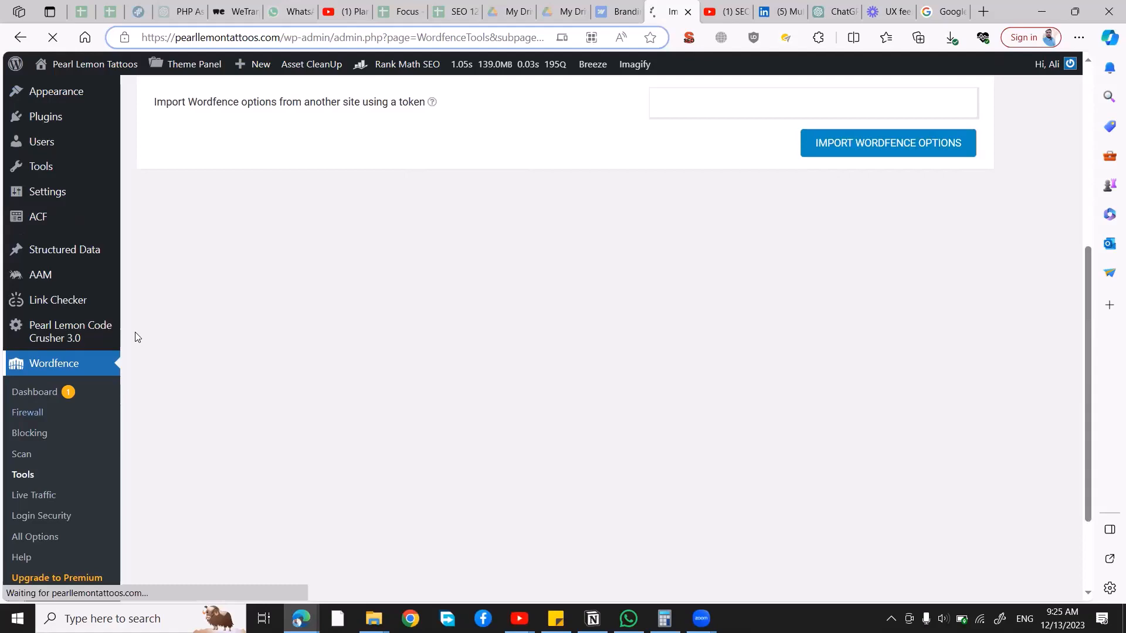
Return to Wordfence All Options and scroll to the tool options
left_click(34, 392)
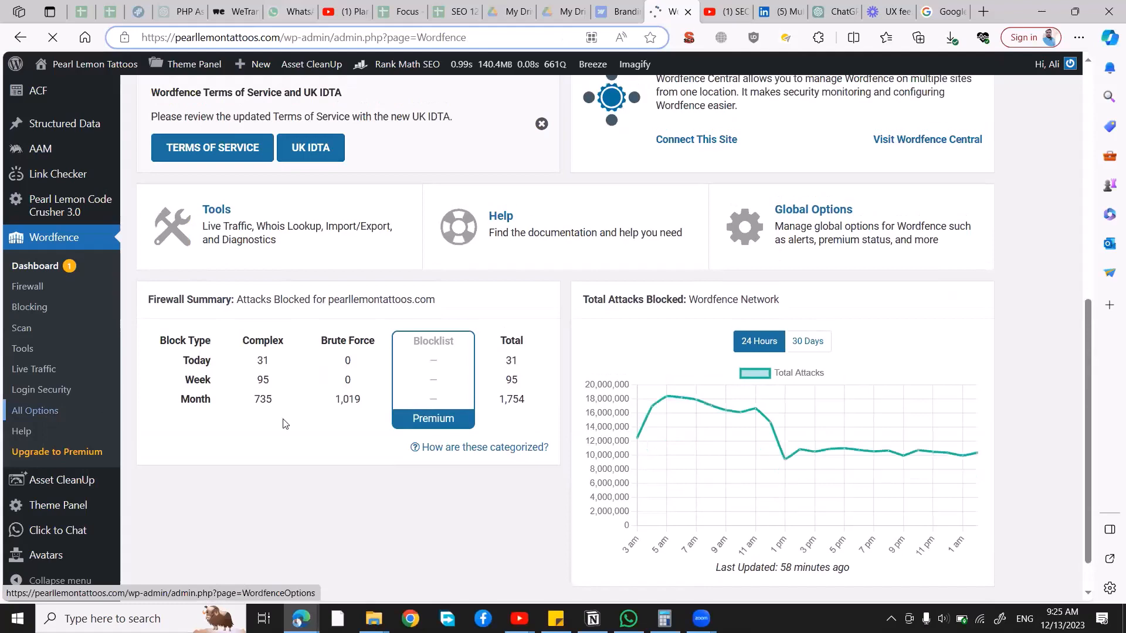
left_click(35, 410)
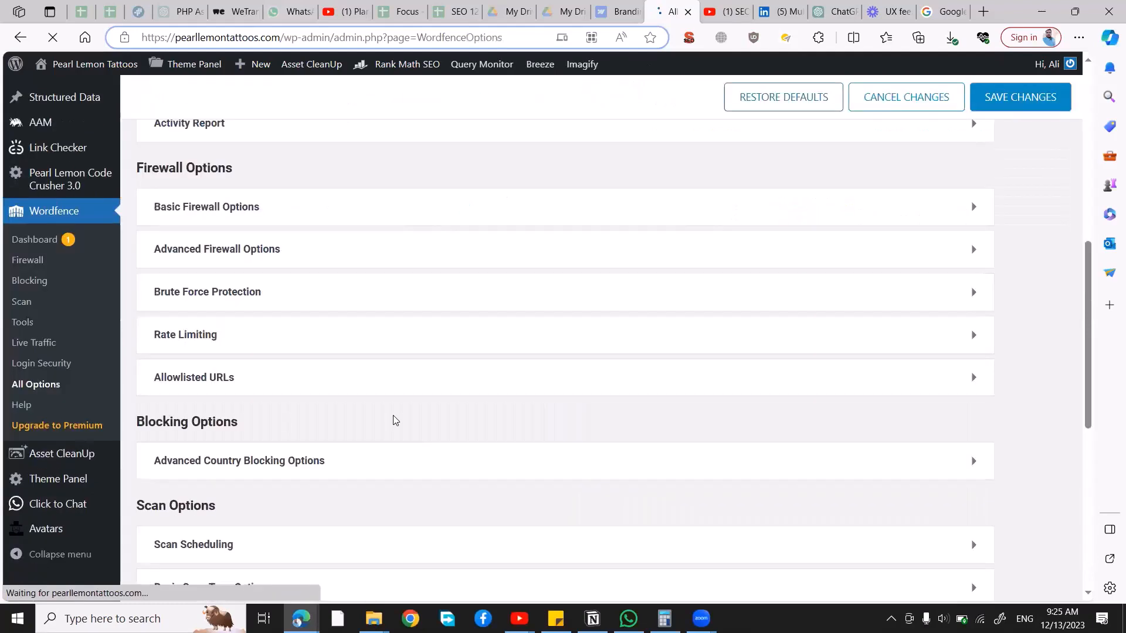
scroll("down", 3)
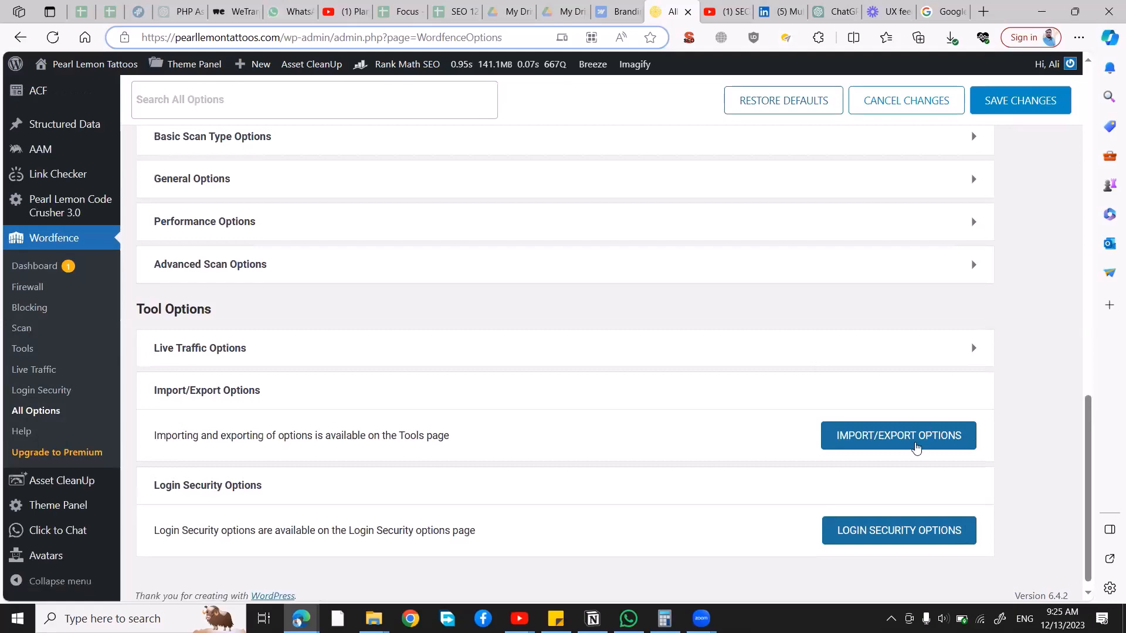
left_click(898, 435)
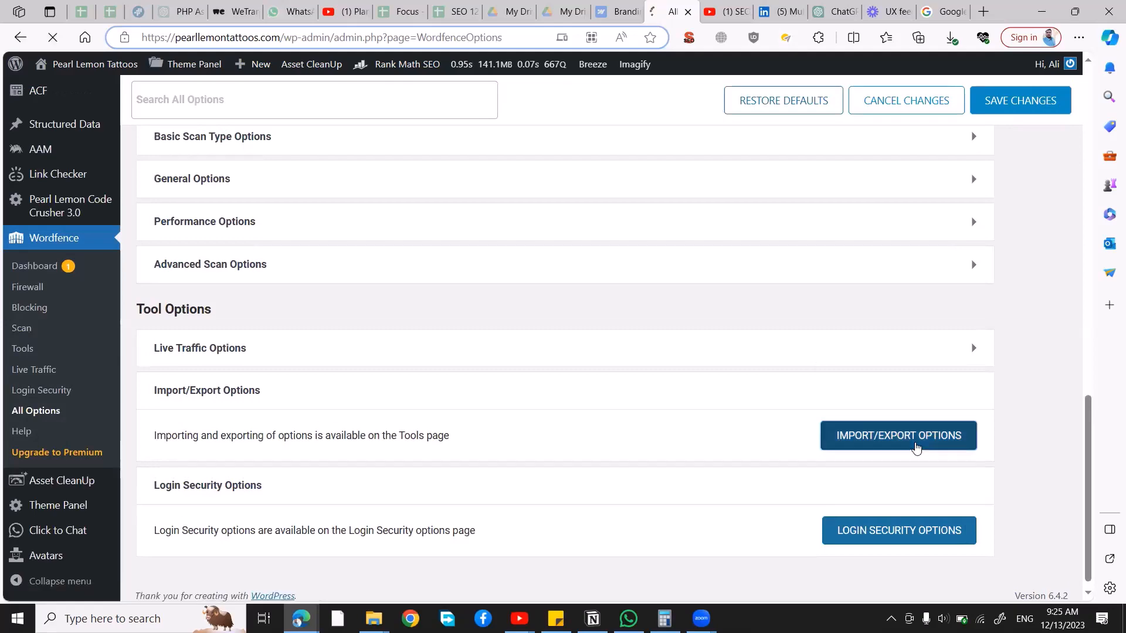
left_click(897, 435)
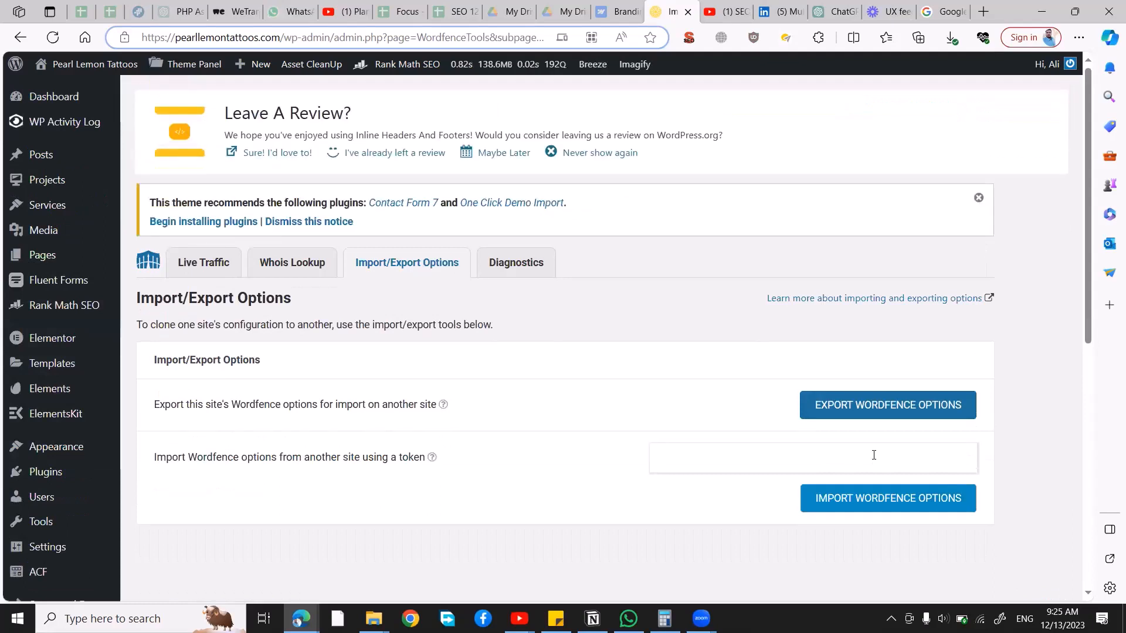
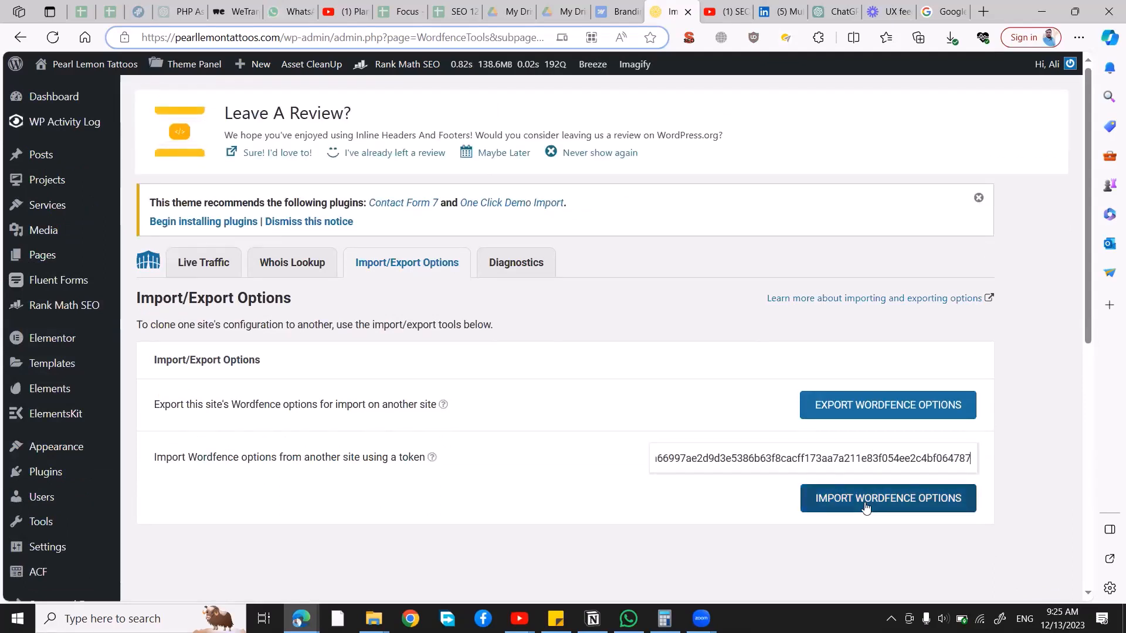